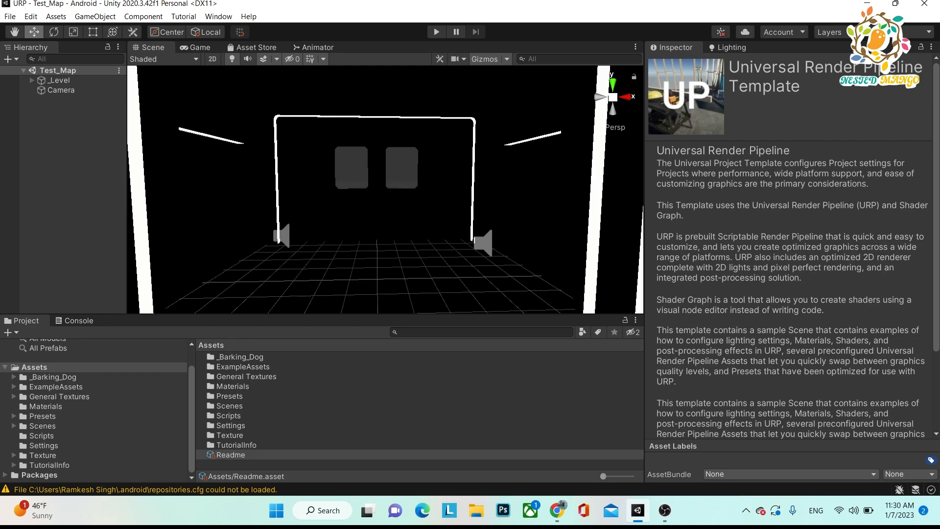
Reach the Android Player Settings via File > Build Settings > Player Settings.
{"action": "left_click", "coordinate": [8, 17]}
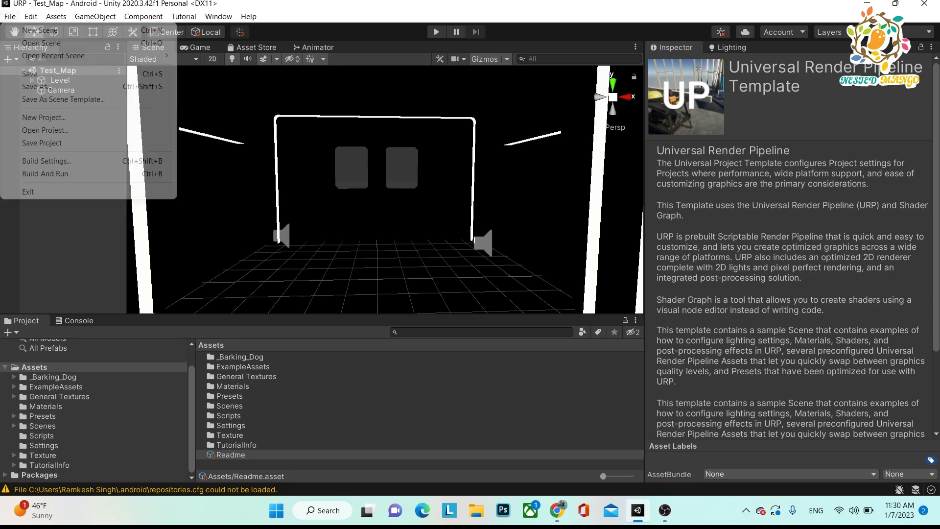
{"action": "left_click", "coordinate": [47, 161]}
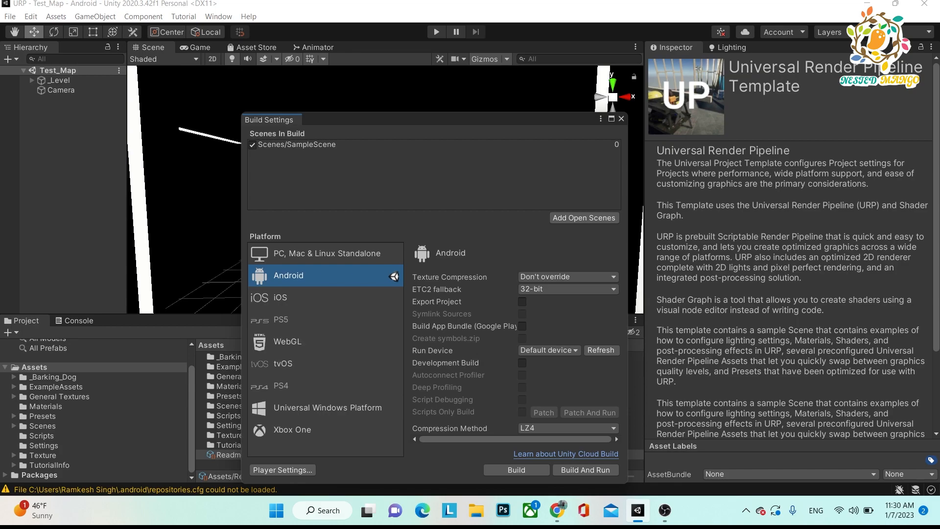
{"action": "left_click", "coordinate": [282, 470]}
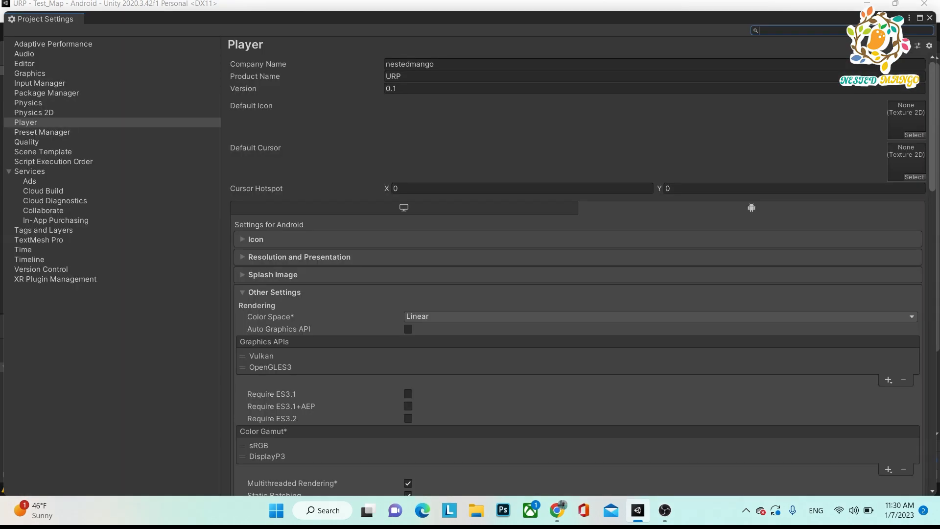
Scroll the Player settings down to the Android Publishing Settings section.
{"action": "scroll", "scroll_direction": "down", "scroll_amount": 3}
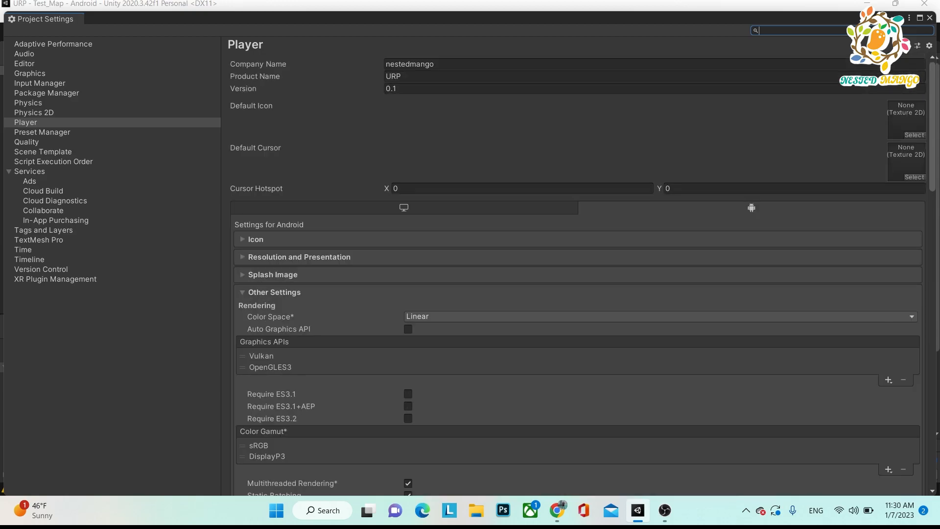
{"action": "scroll", "scroll_direction": "down", "scroll_amount": 3}
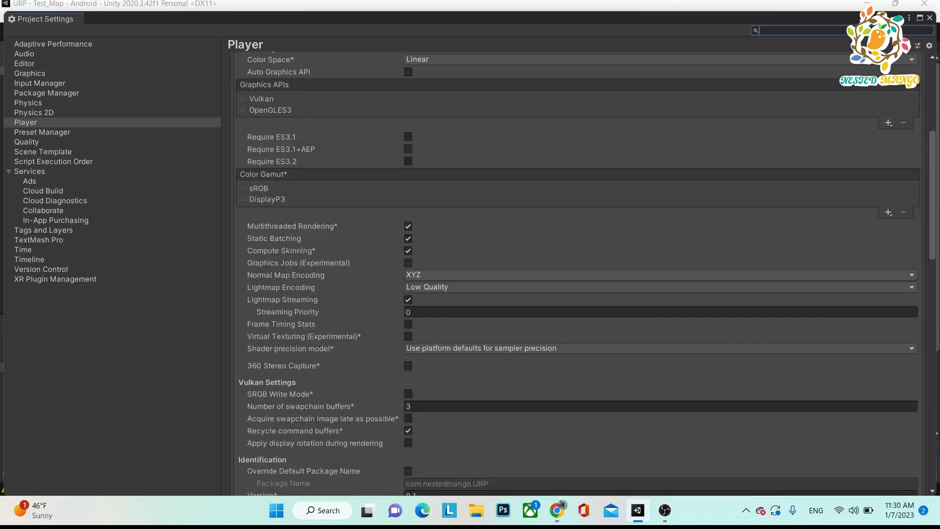
{"action": "scroll", "scroll_direction": "down", "scroll_amount": 3}
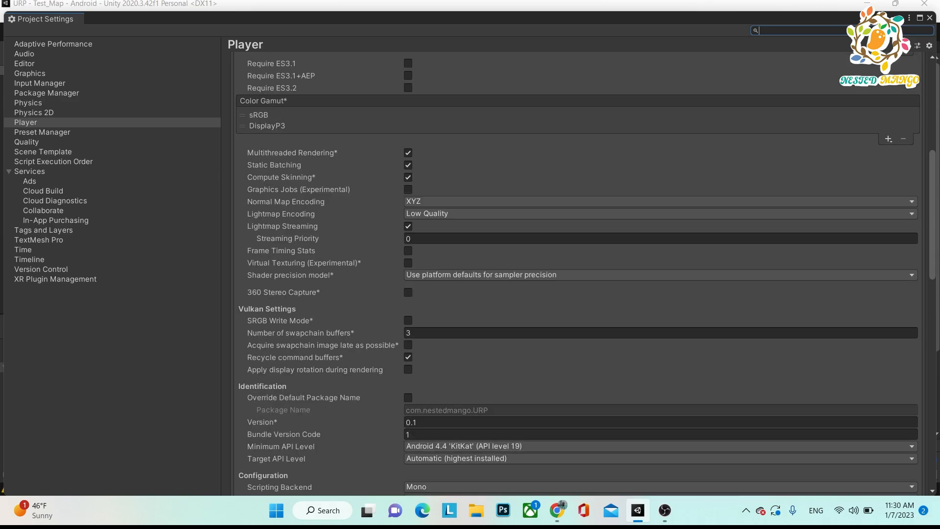
{"action": "scroll", "scroll_direction": "down", "scroll_amount": 3}
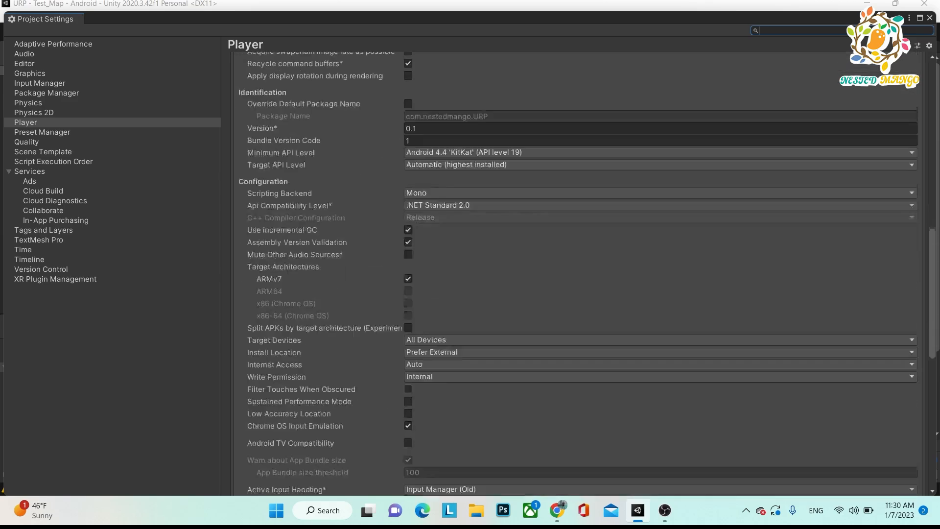
{"action": "scroll", "scroll_direction": "down", "scroll_amount": 3}
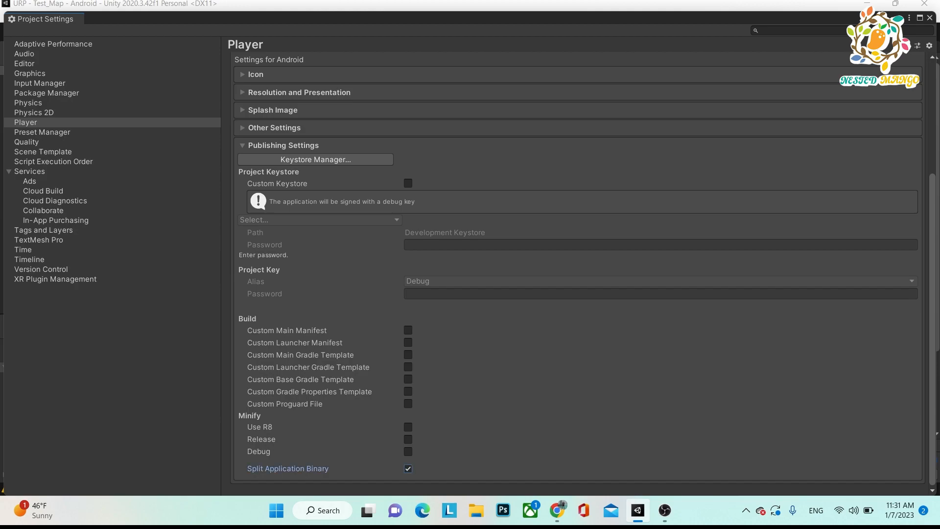
Toggle Split Application Binary off and back on so it stays enabled.
{"action": "left_click", "coordinate": [407, 468]}
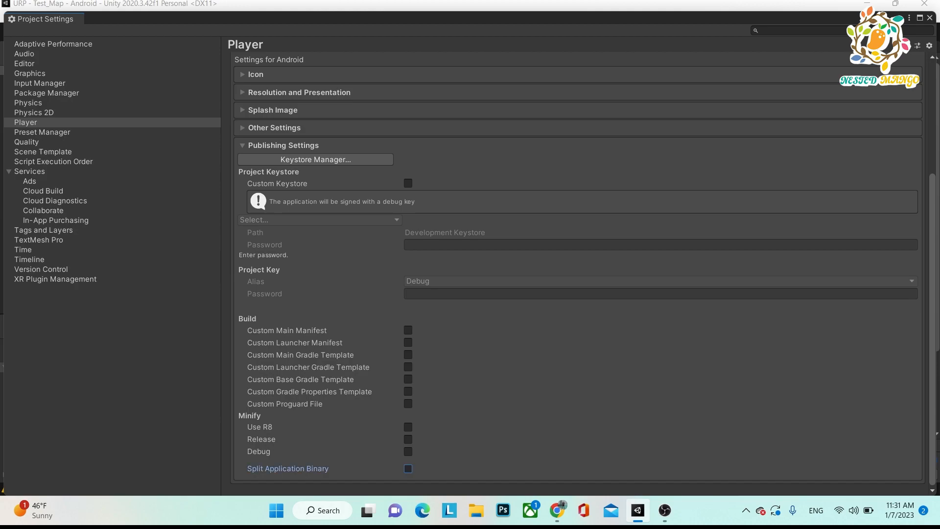
{"action": "left_click", "coordinate": [407, 467]}
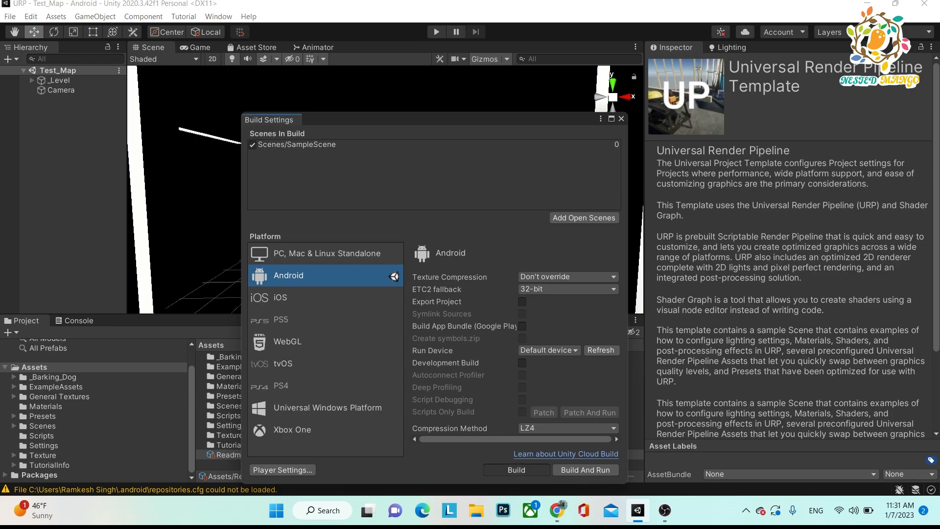
Build the Android player as Test inside a new Build folder in the project directory.
{"action": "left_click", "coordinate": [516, 469]}
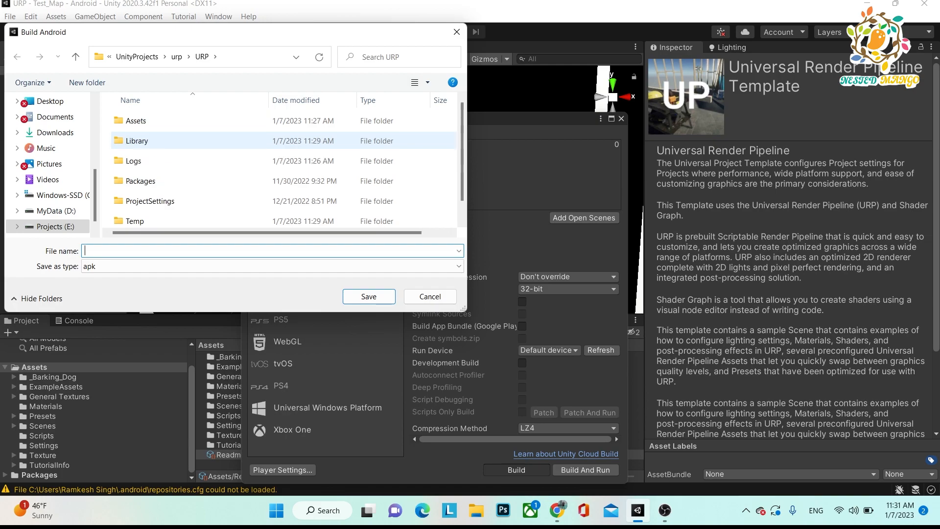
{"action": "left_click", "coordinate": [133, 161]}
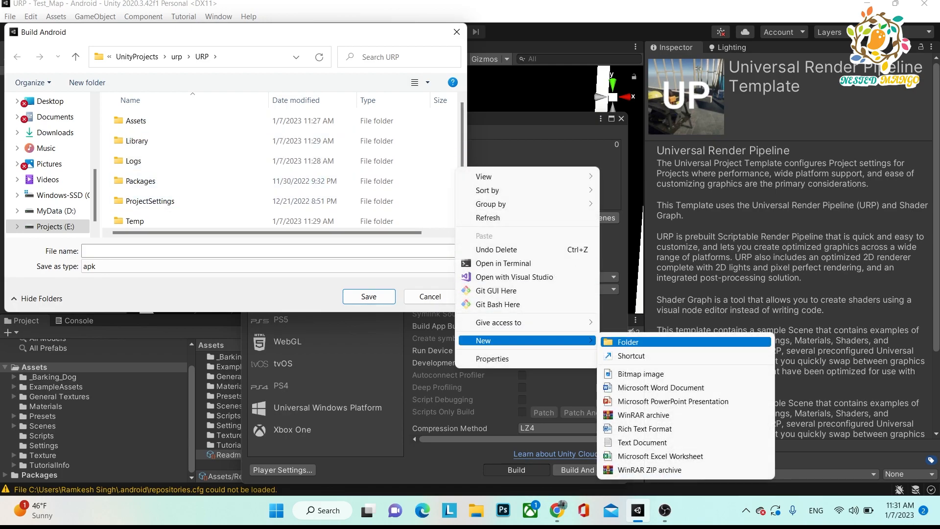
{"action": "left_click", "coordinate": [627, 342]}
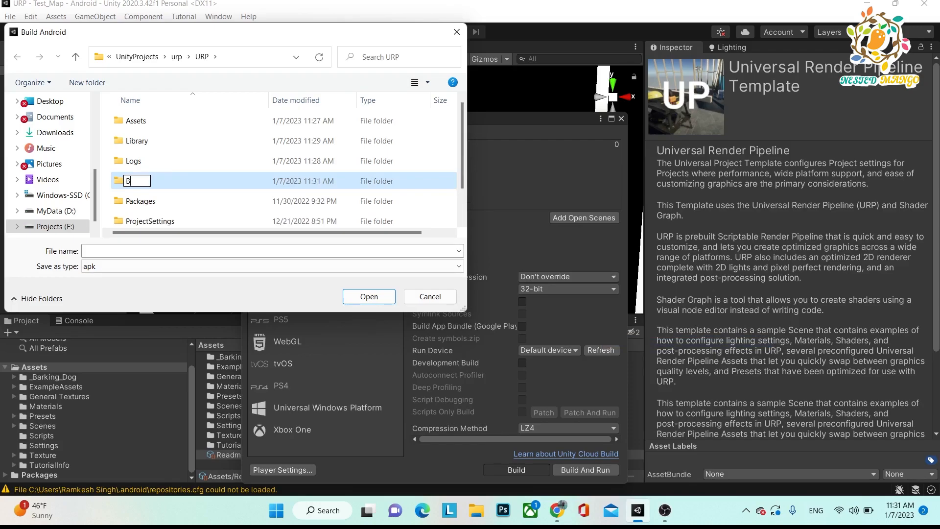
{"action": "type", "text": "uild"}
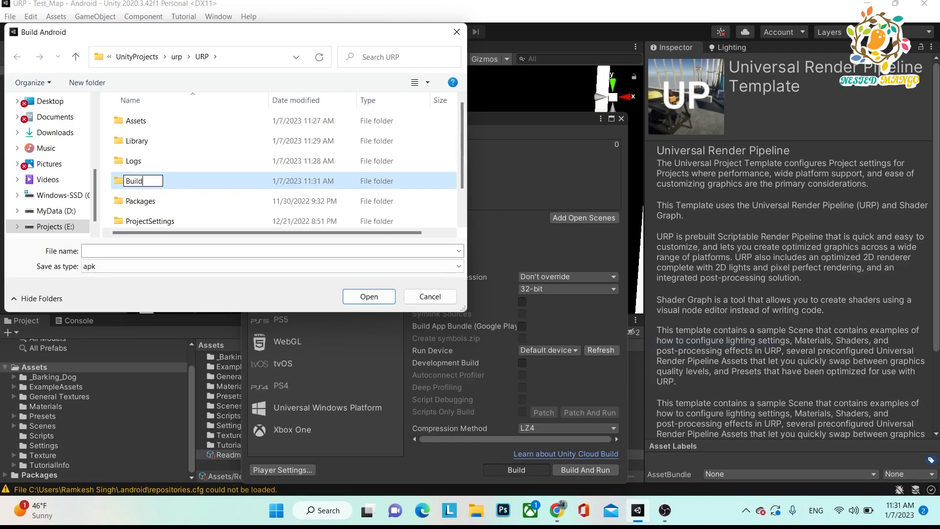
{"action": "double_click", "coordinate": [133, 181]}
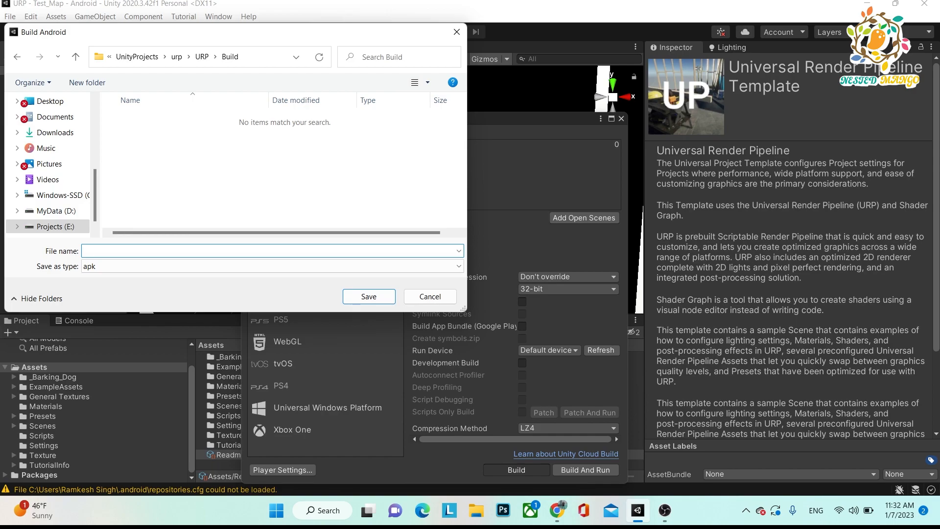
{"action": "type", "text": "Test"}
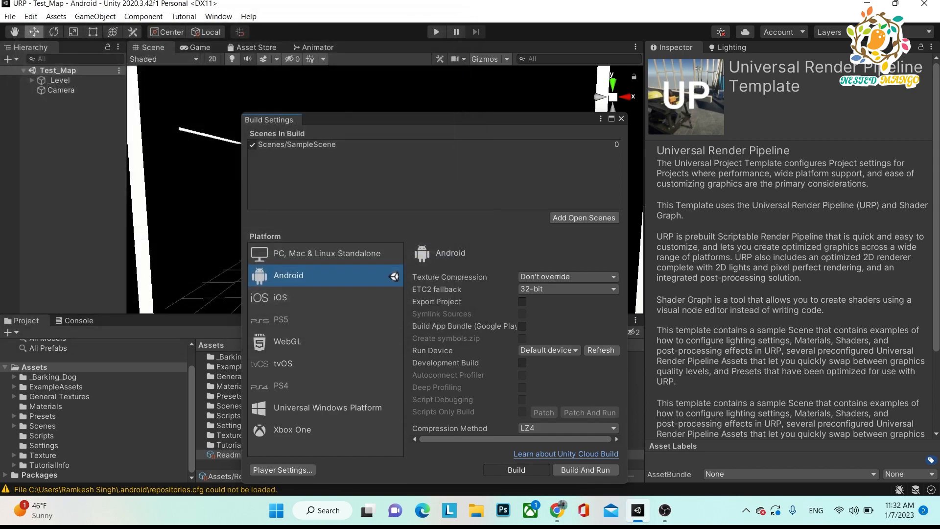
{"action": "left_click", "coordinate": [516, 470]}
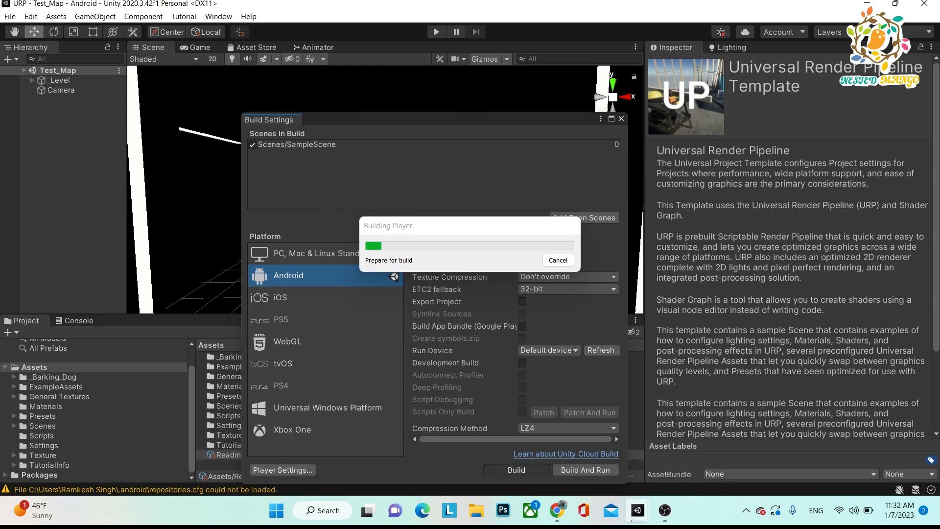
{"action": "mouse_move", "coordinate": [556, 509]}
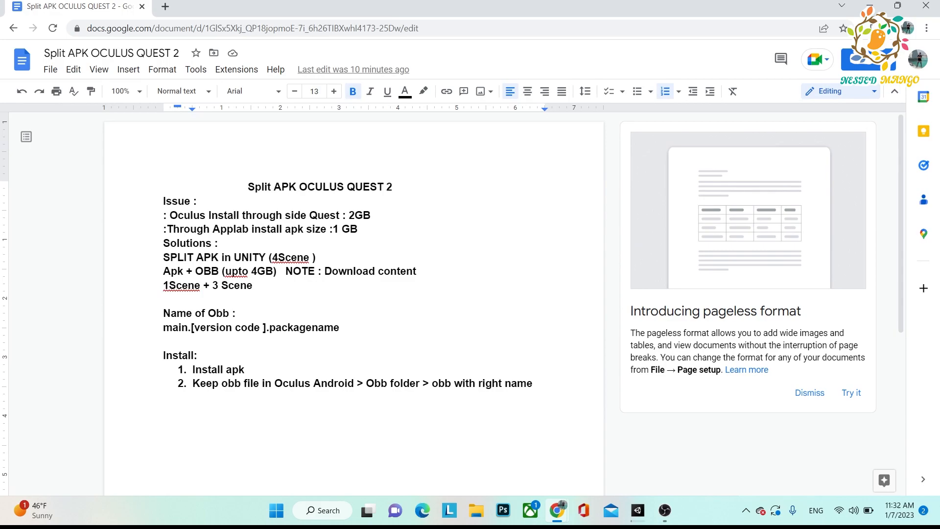
{"action": "left_click", "coordinate": [248, 185]}
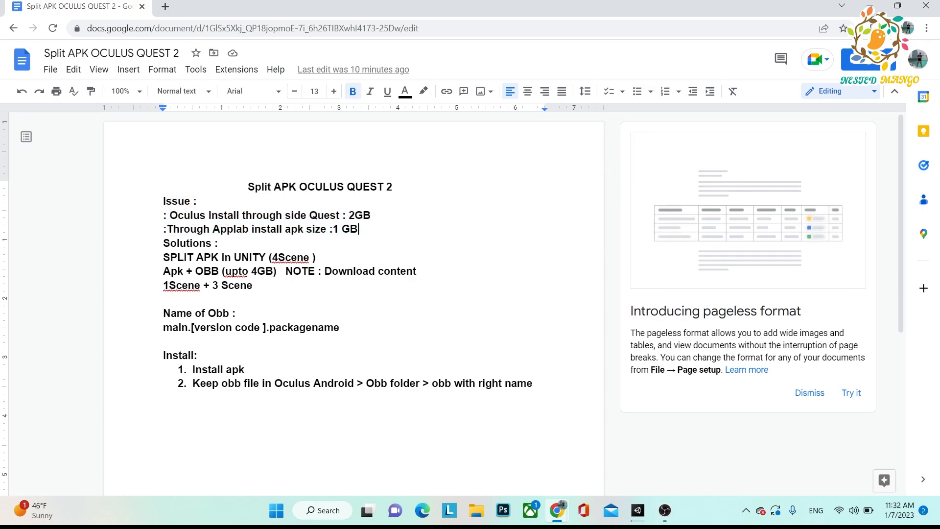
{"action": "left_click_drag", "start_coordinate": [171, 215], "coordinate": [341, 215]}
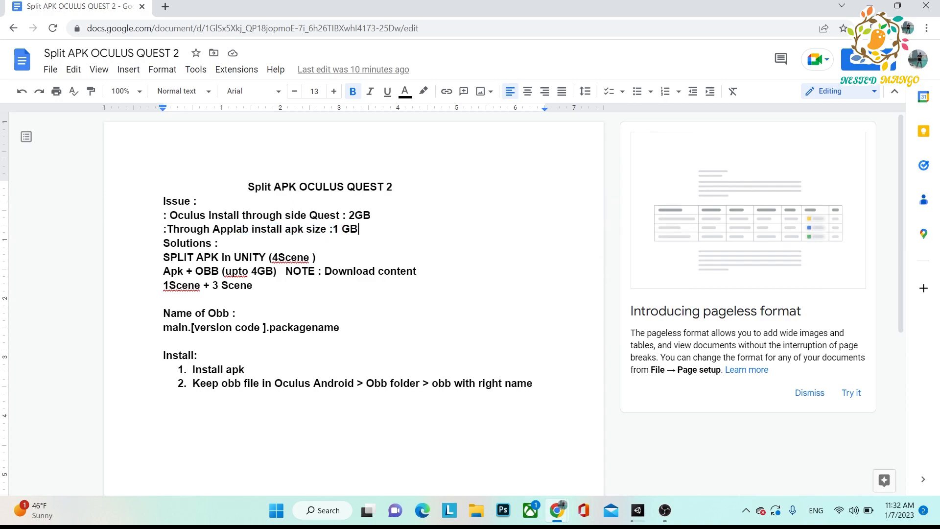
{"action": "left_click_drag", "start_coordinate": [168, 215], "coordinate": [358, 229]}
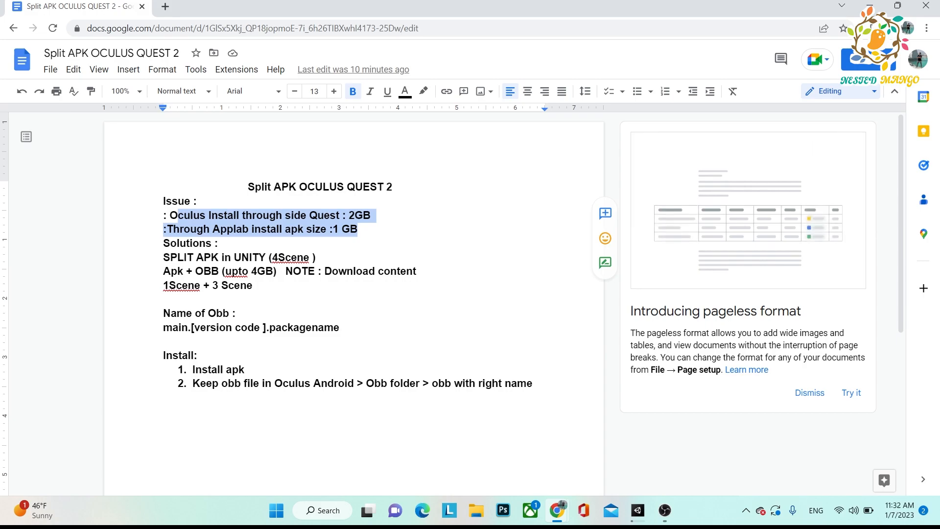
{"action": "left_click", "coordinate": [358, 229]}
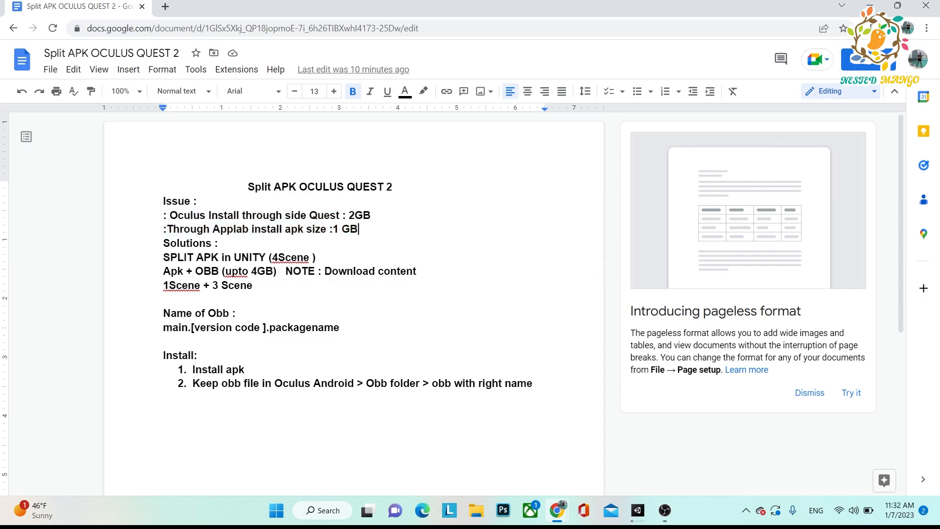
{"action": "left_click_drag", "start_coordinate": [163, 243], "coordinate": [225, 257]}
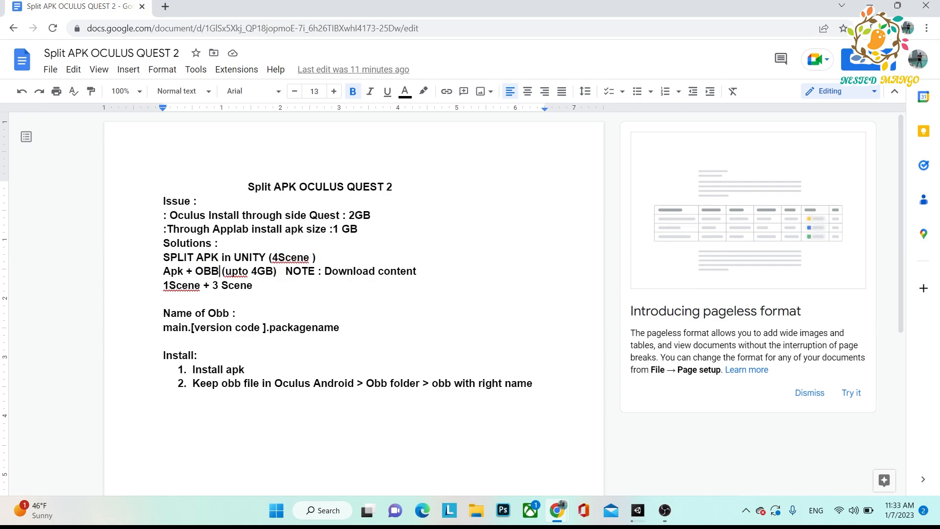
{"action": "double_click", "coordinate": [245, 271]}
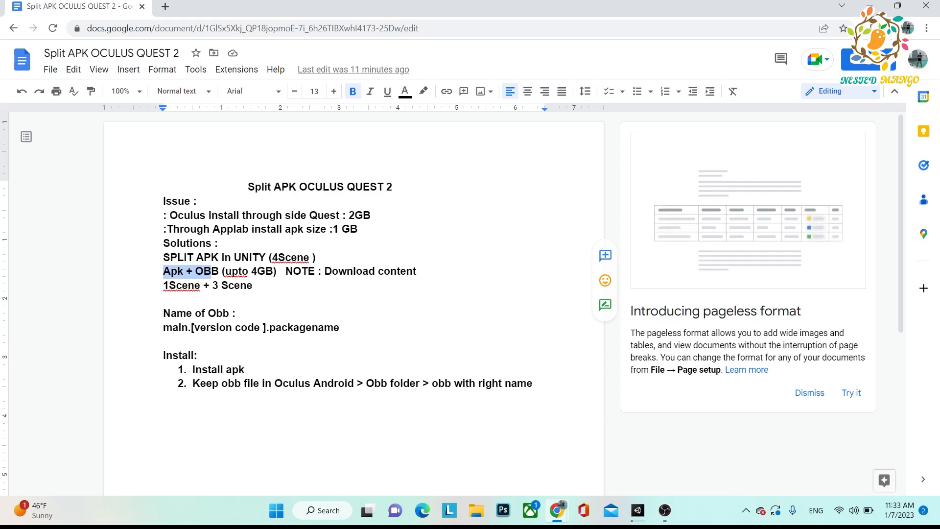
{"action": "left_click", "coordinate": [191, 271]}
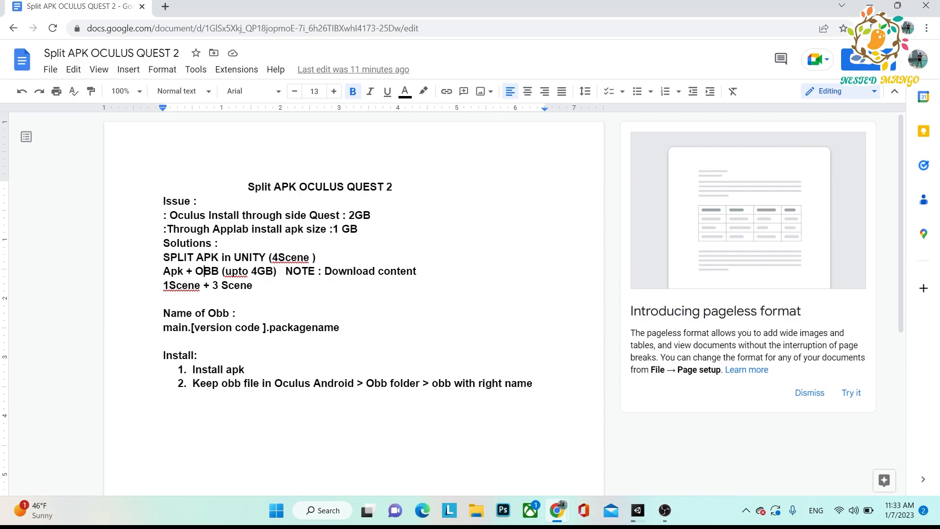
{"action": "double_click", "coordinate": [343, 271]}
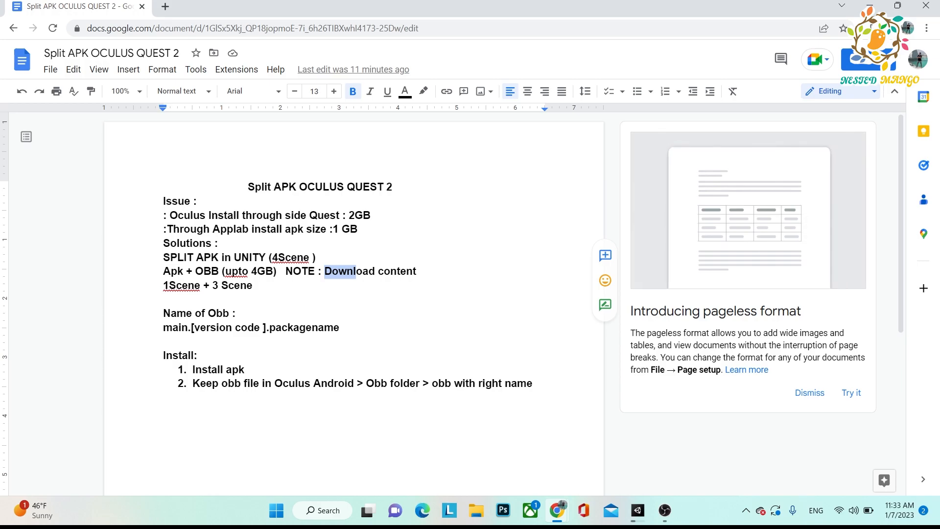
{"action": "left_click", "coordinate": [417, 270]}
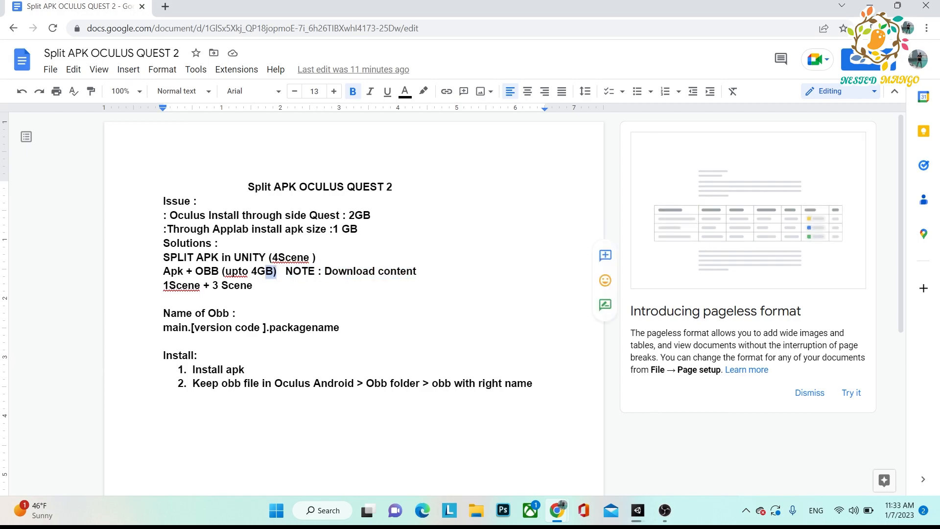
{"action": "left_click_drag", "start_coordinate": [164, 272], "coordinate": [276, 272]}
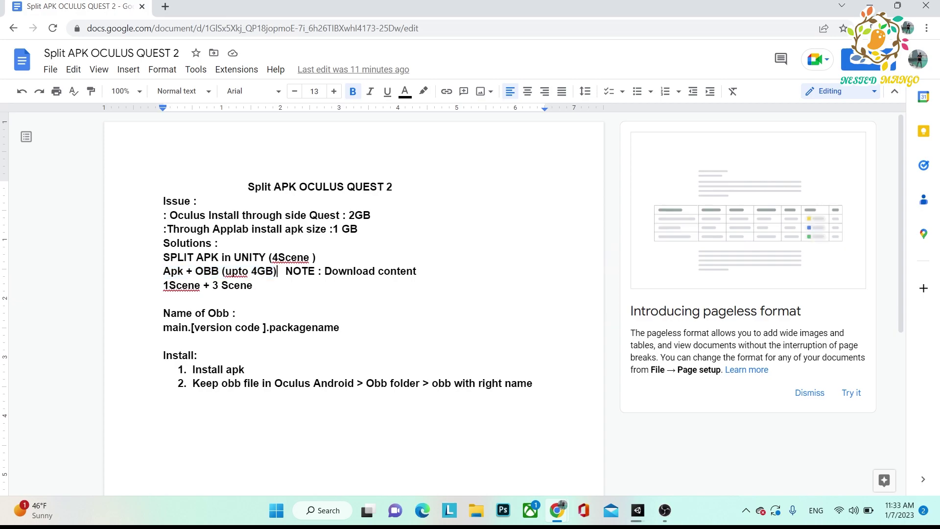
{"action": "left_click", "coordinate": [170, 271]}
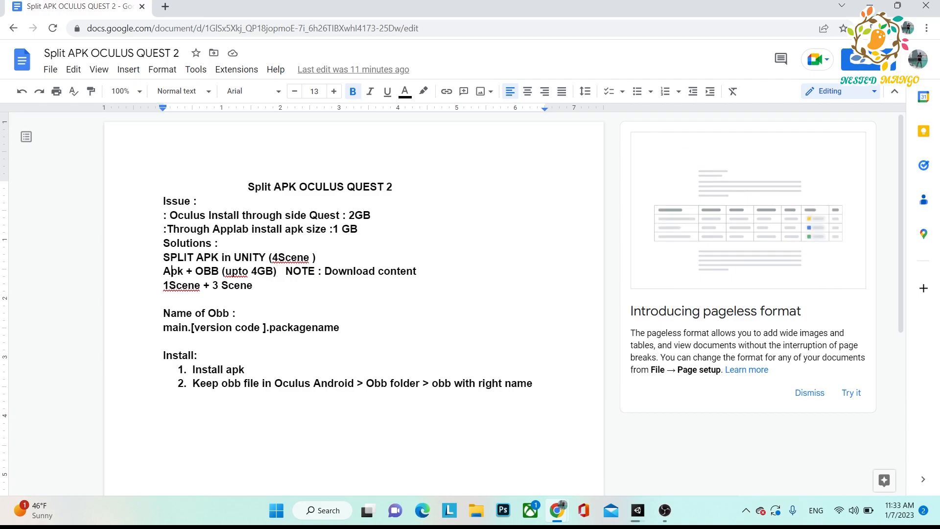
Highlight the Apk + OBB and 1Scene lines in the Google Docs notes.
{"action": "double_click", "coordinate": [292, 257]}
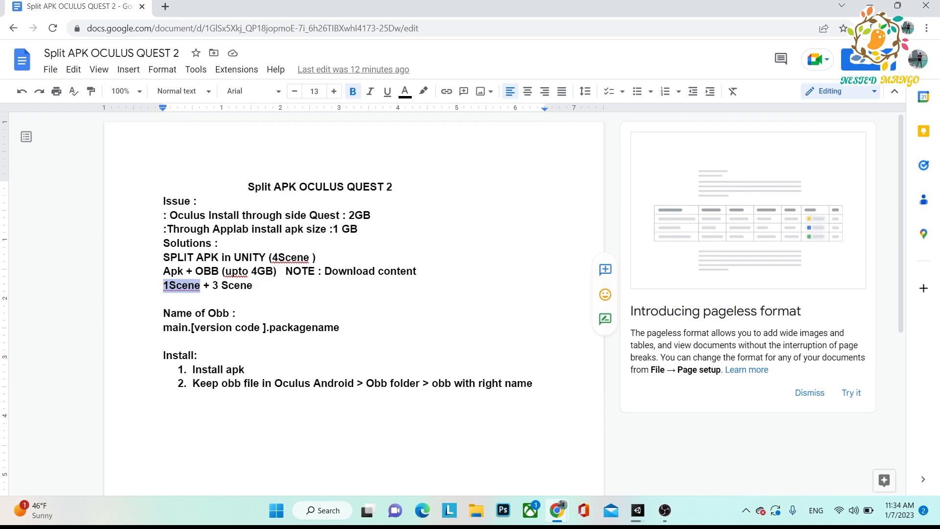
{"action": "left_click", "coordinate": [476, 510]}
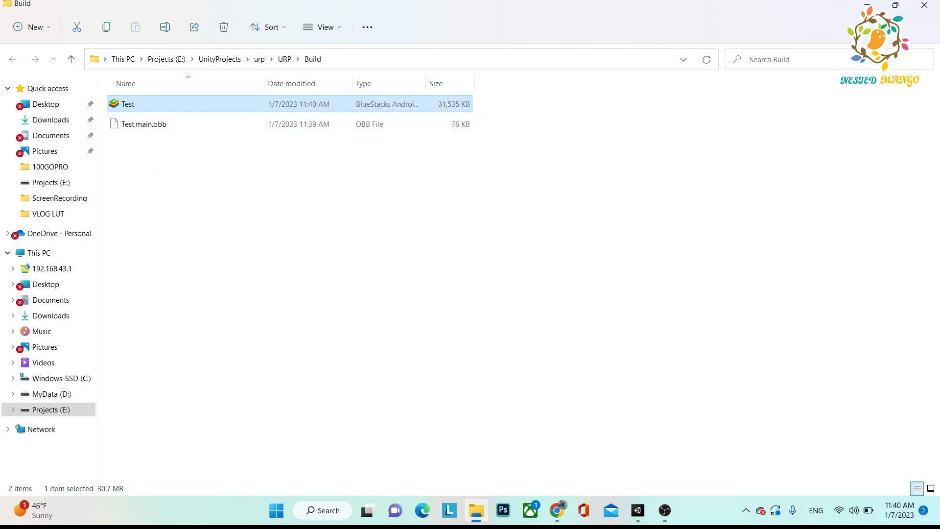
Switch back to Unity's Build Settings with Android selected.
{"action": "key", "text": "Alt+Tab"}
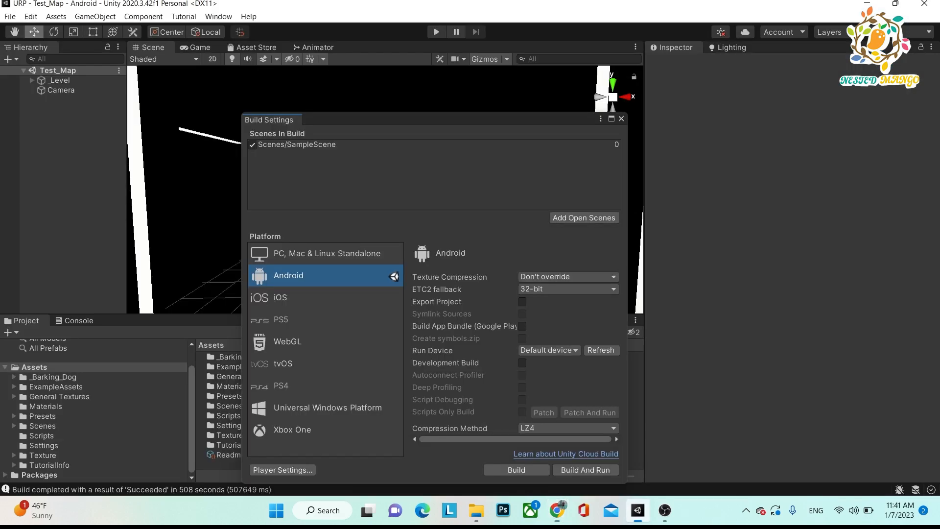
Bring up the Android Player Settings and scroll down through them.
{"action": "left_click", "coordinate": [282, 470]}
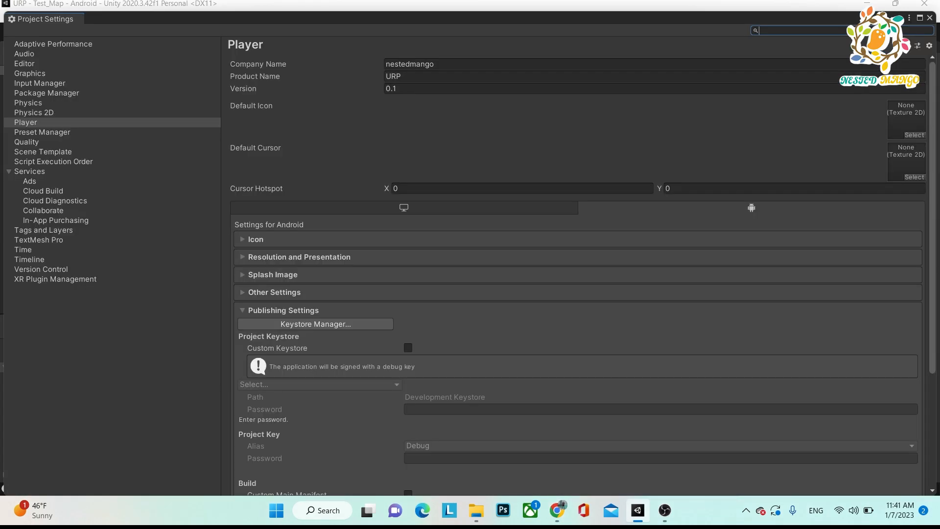
{"action": "mouse_move", "coordinate": [274, 291]}
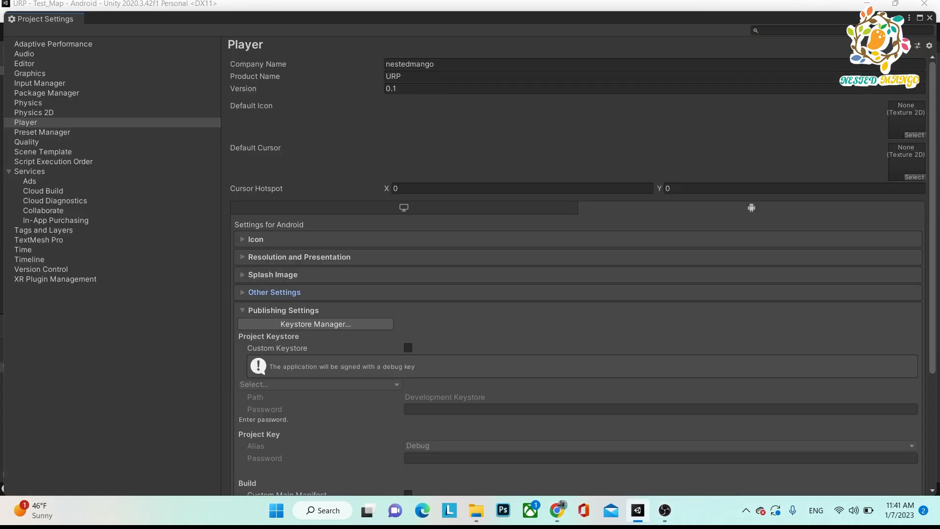
{"action": "scroll", "scroll_direction": "down", "scroll_amount": 3}
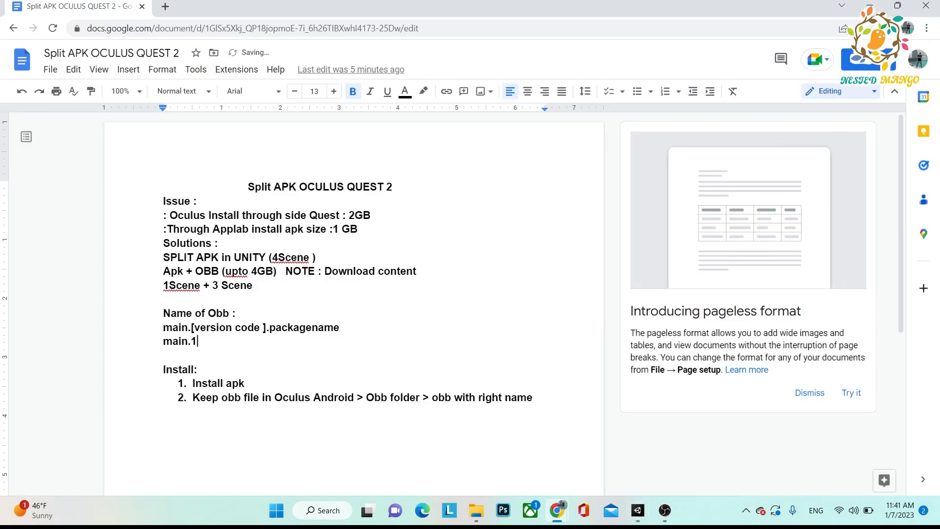
Extend the OBB name to main.1. and enable Override Default Package Name showing com.nestedmango.URP.
{"action": "type", "text": "."}
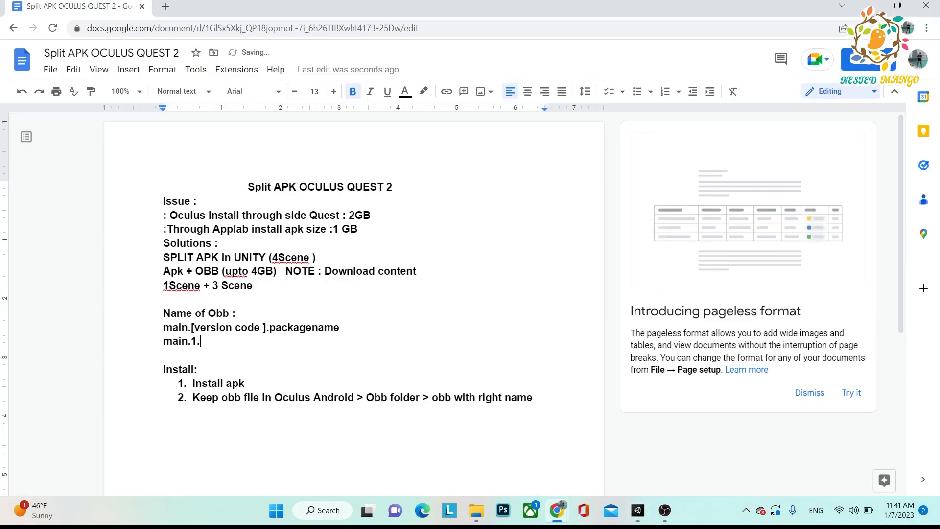
{"action": "left_click", "coordinate": [637, 510]}
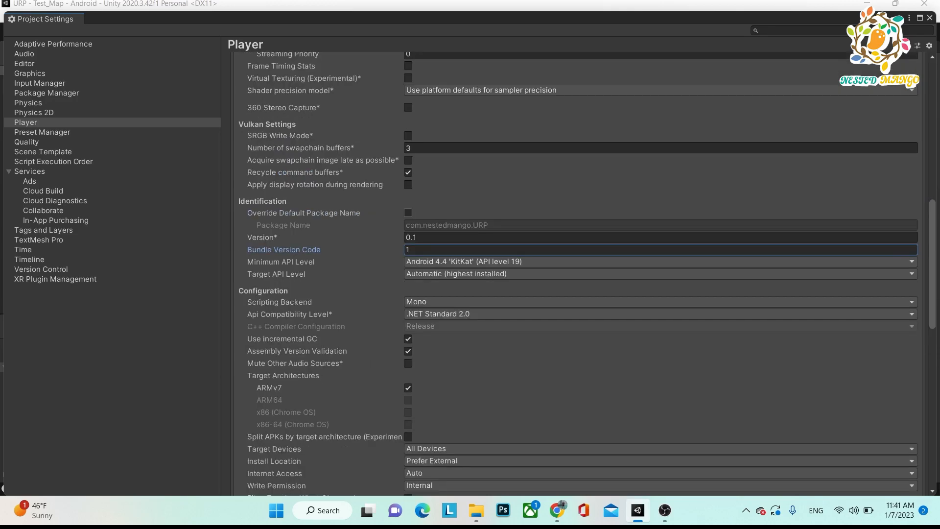
{"action": "left_click", "coordinate": [407, 212]}
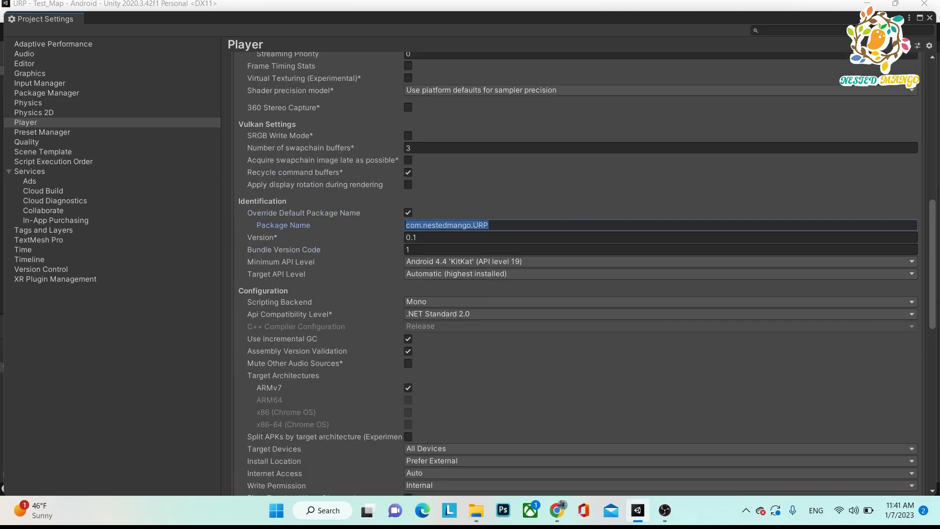
{"action": "left_click", "coordinate": [407, 213]}
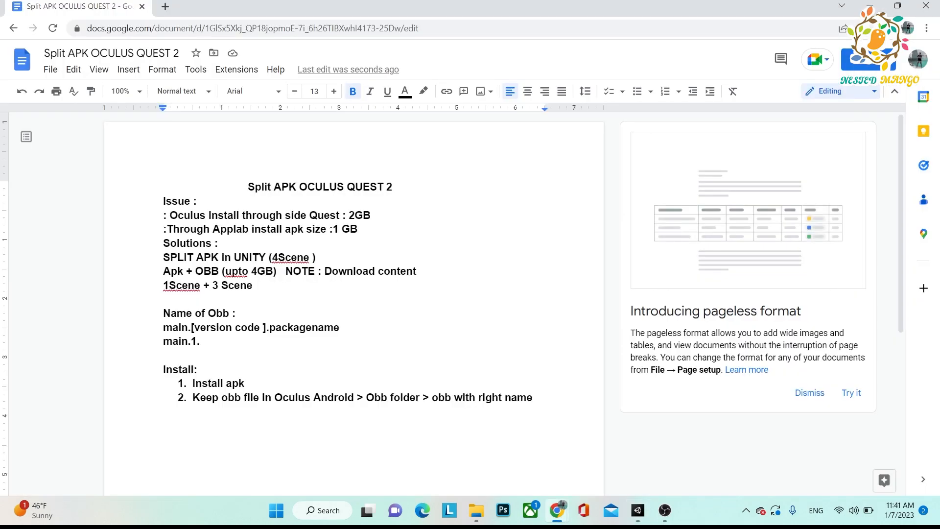
Complete the OBB name as main.1.com.nestedmango.URP and return to the Build folder.
{"action": "type", "text": "com.nestedmango.URP"}
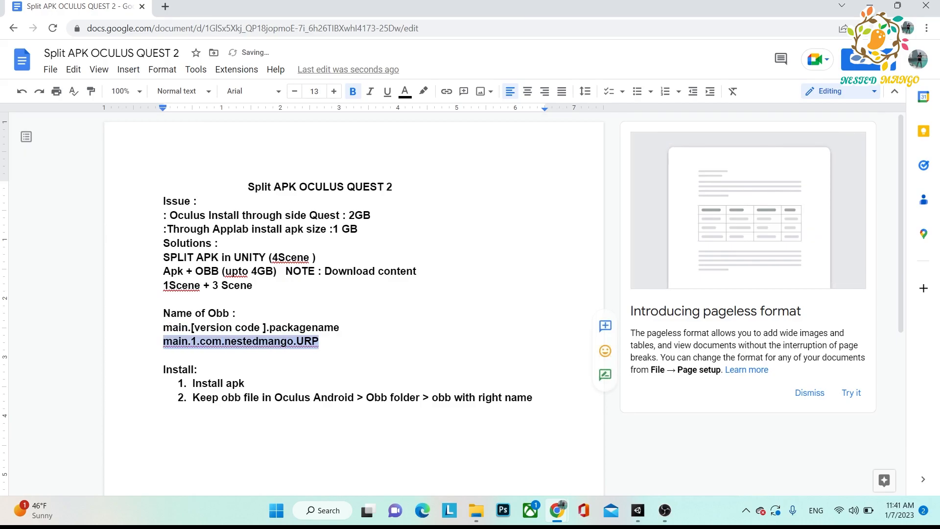
{"action": "left_click", "coordinate": [637, 510]}
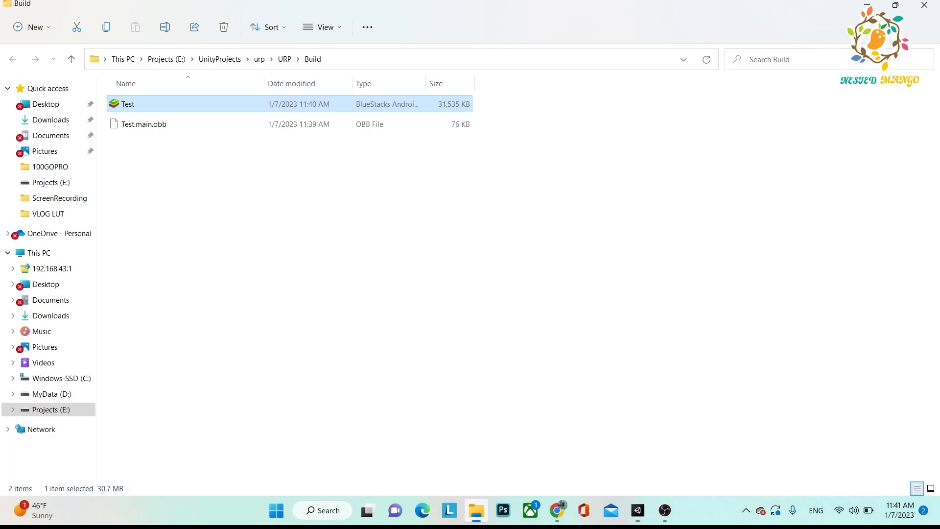
Rename Test.main.obb to main.1.com.nestedmango.URP.obb in the Build folder.
{"action": "left_click", "coordinate": [143, 124]}
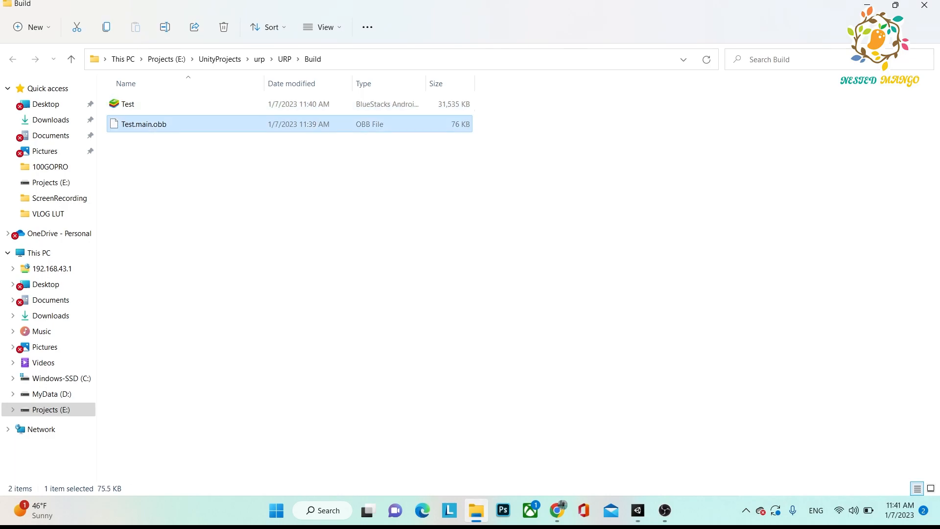
{"action": "right_click", "coordinate": [143, 125]}
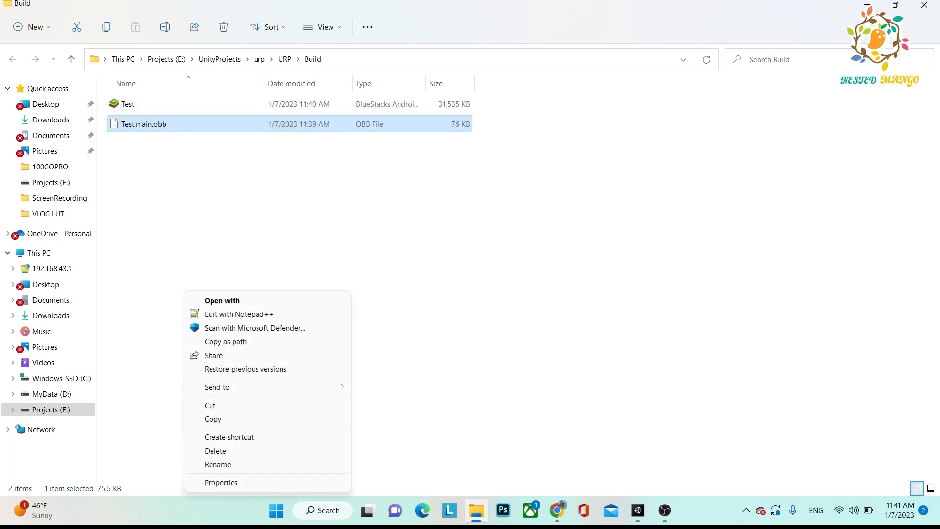
{"action": "left_click", "coordinate": [218, 464]}
{"action": "type", "text": "1.com.nestedmango.URP."}
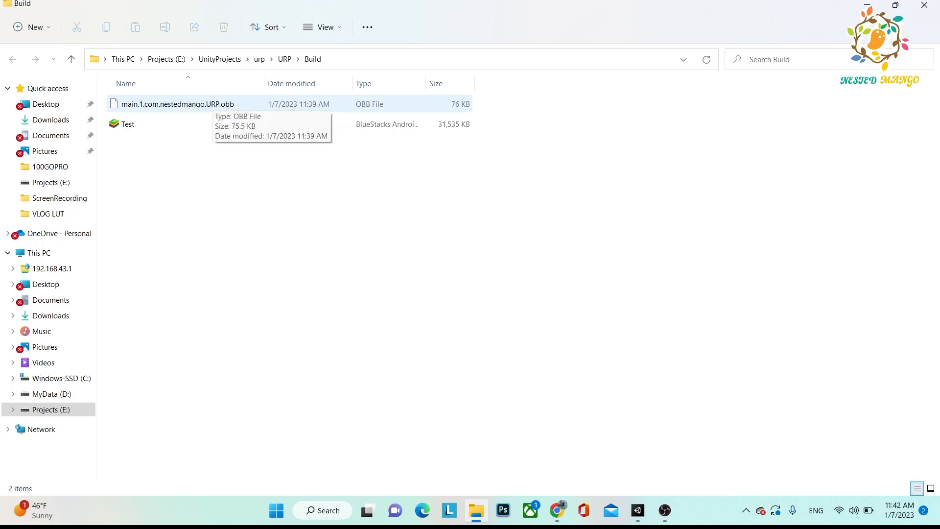
{"action": "left_click", "coordinate": [127, 124]}
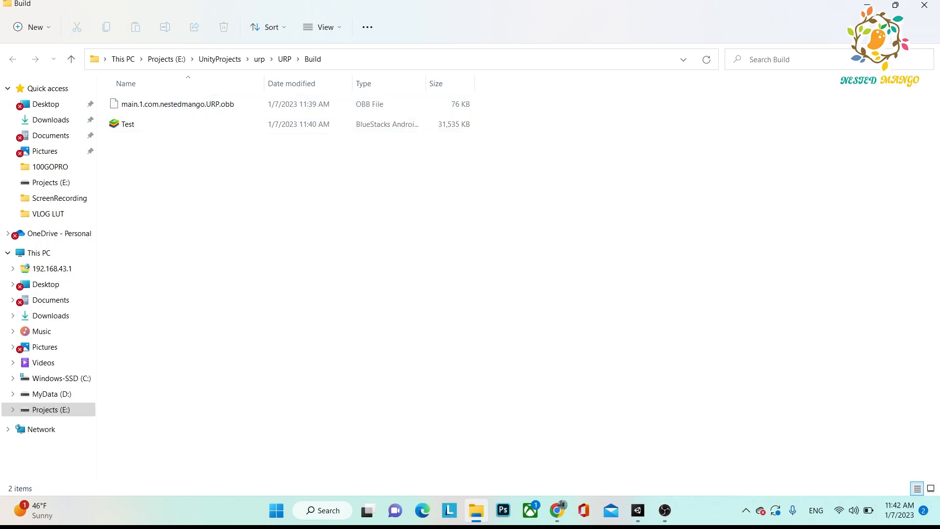
{"action": "mouse_move", "coordinate": [128, 125]}
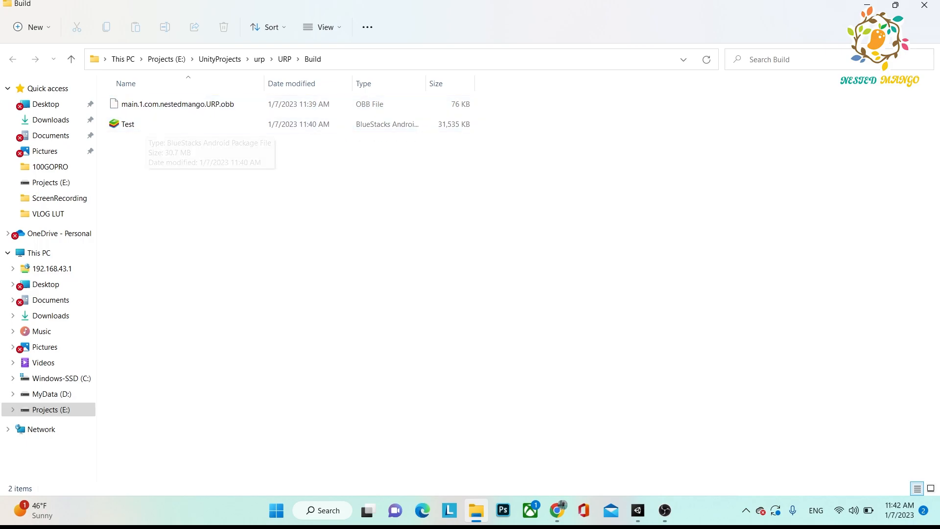